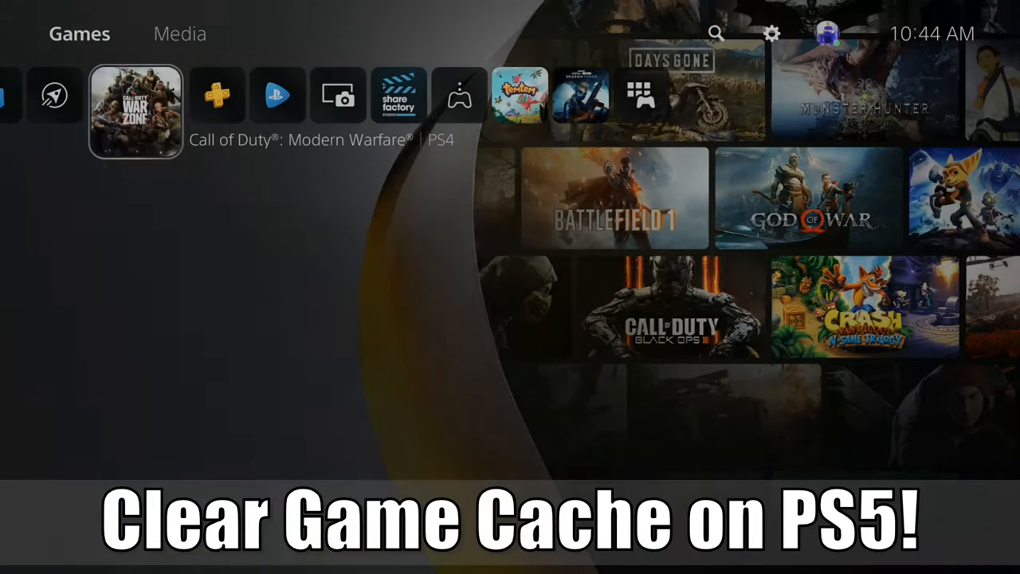
Step: From the home games row, go into Settings and open Saved Data and Game/App Settings
left_click(134, 114)
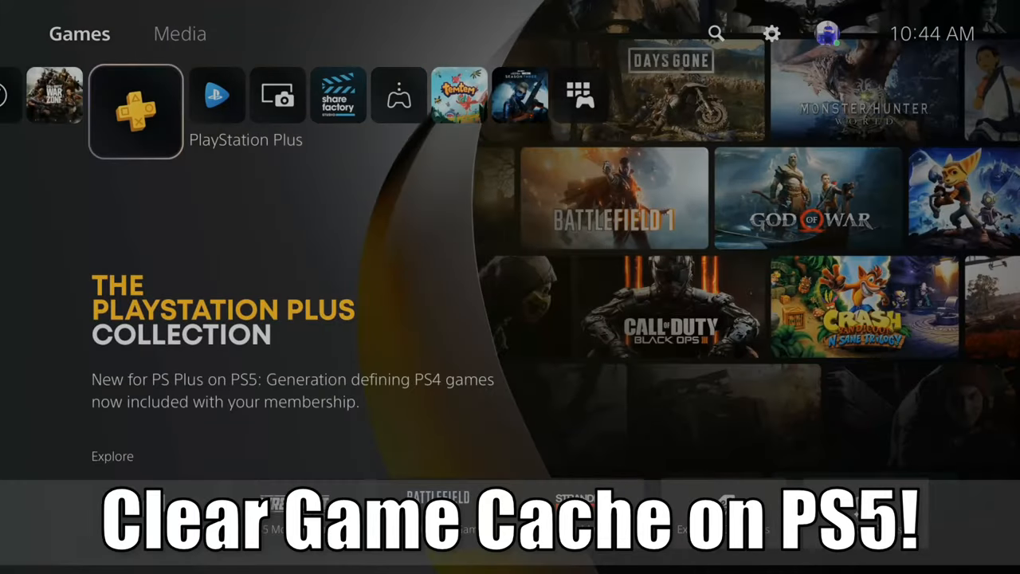
key("Right")
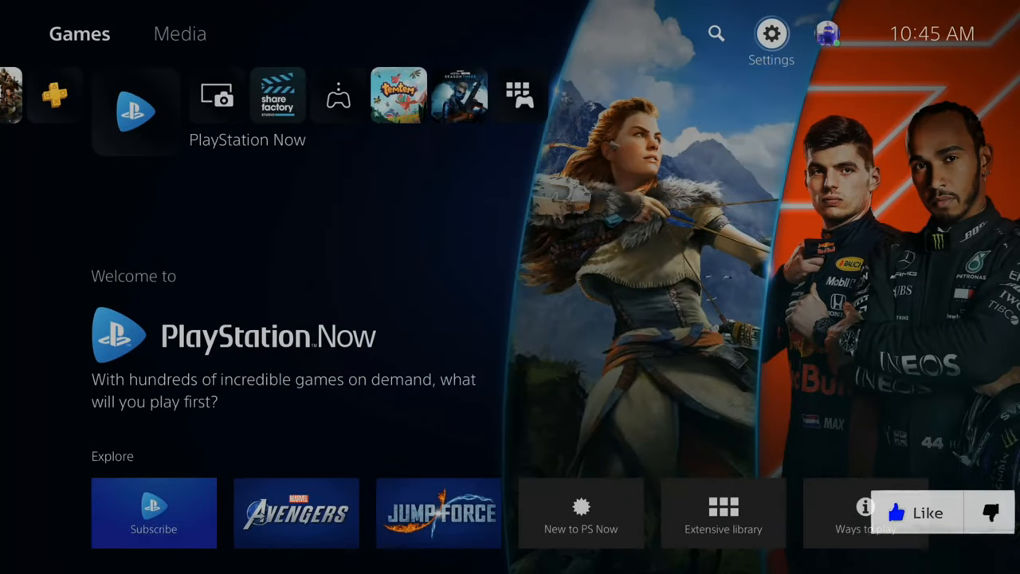
left_click(771, 33)
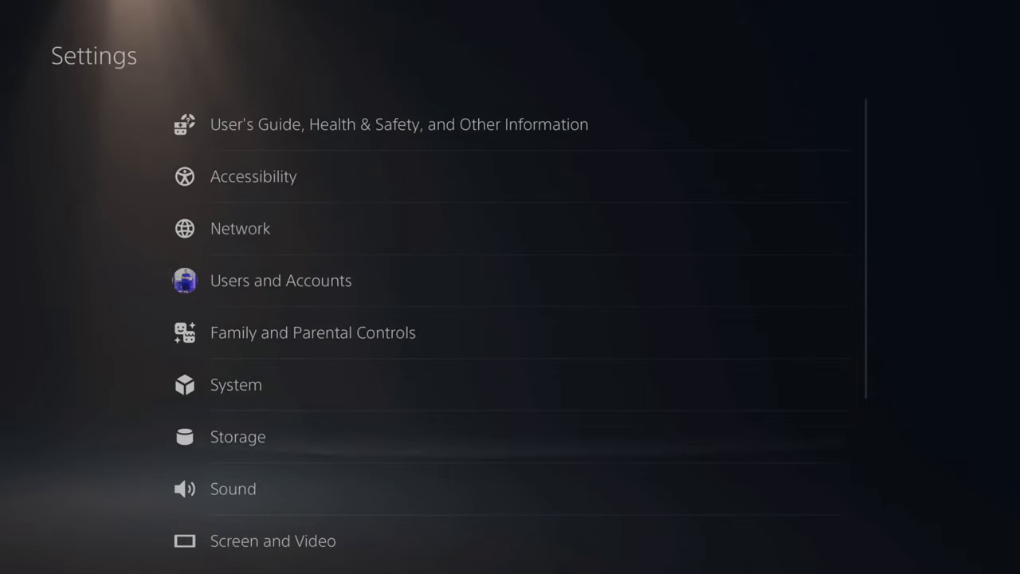
scroll("down", 3)
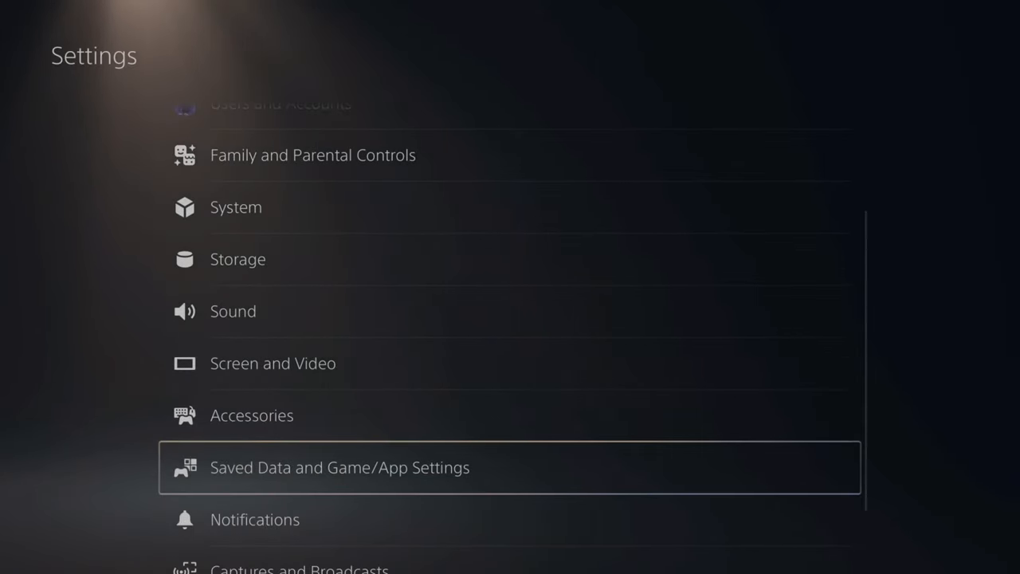
left_click(341, 469)
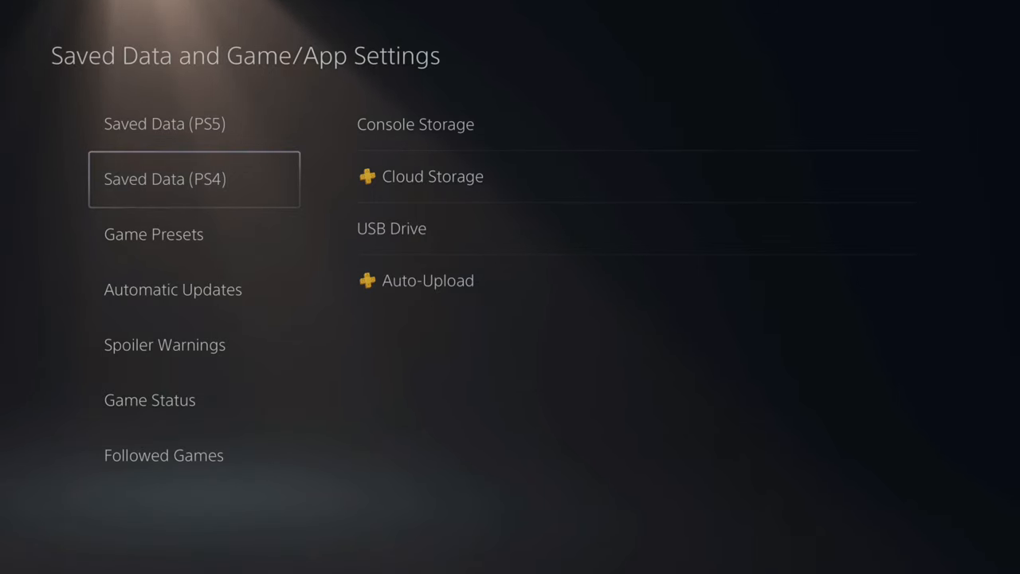
Step: Open Saved Data (PS4) Console Storage and switch past Copy to USB to the Delete tab
left_click(414, 124)
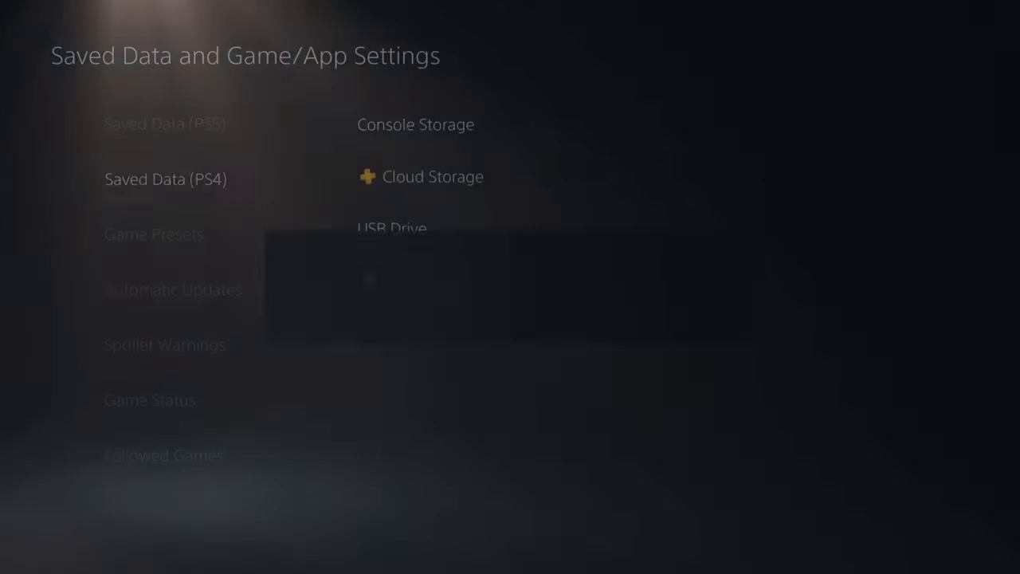
left_click(415, 124)
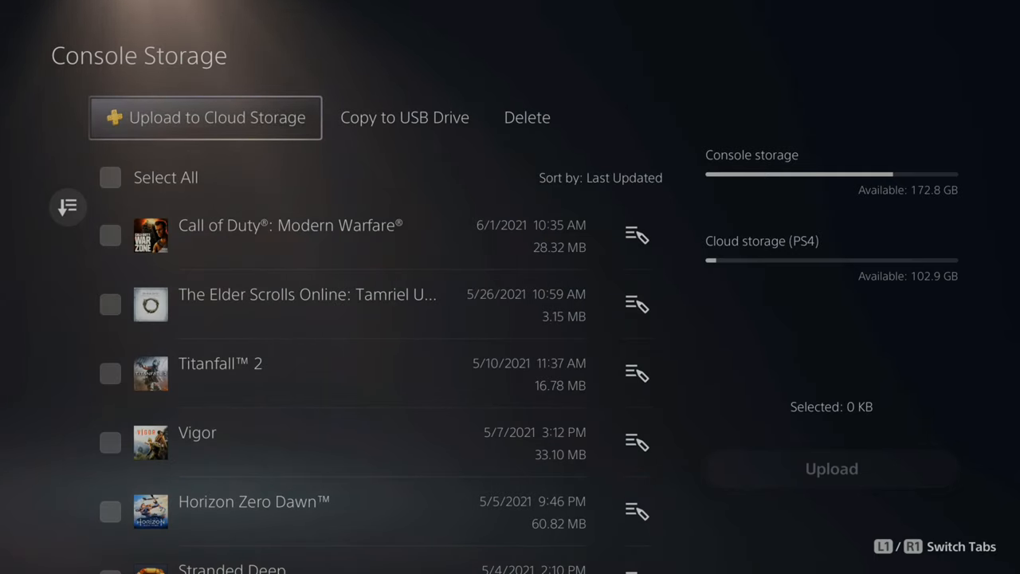
left_click(405, 118)
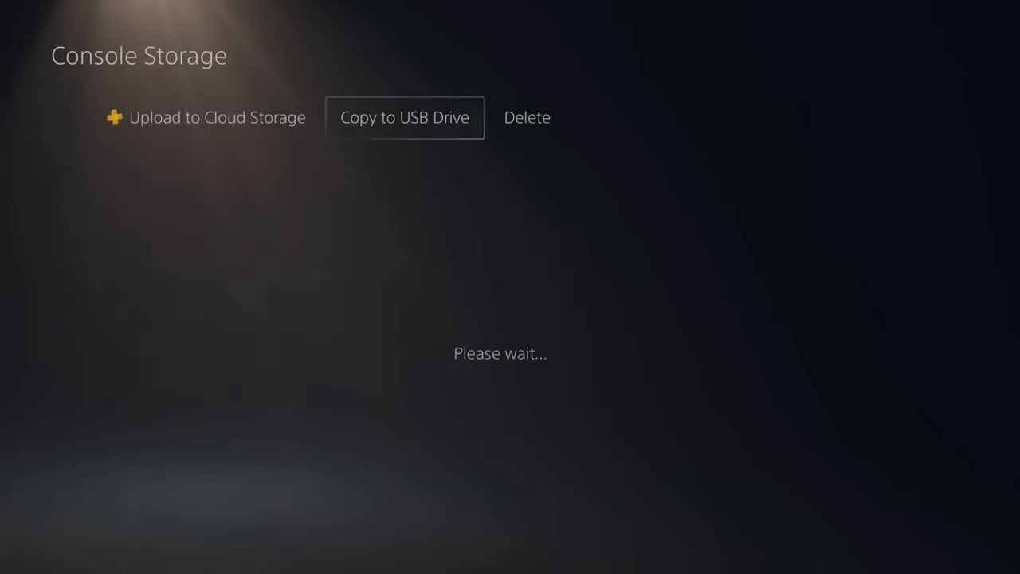
left_click(526, 118)
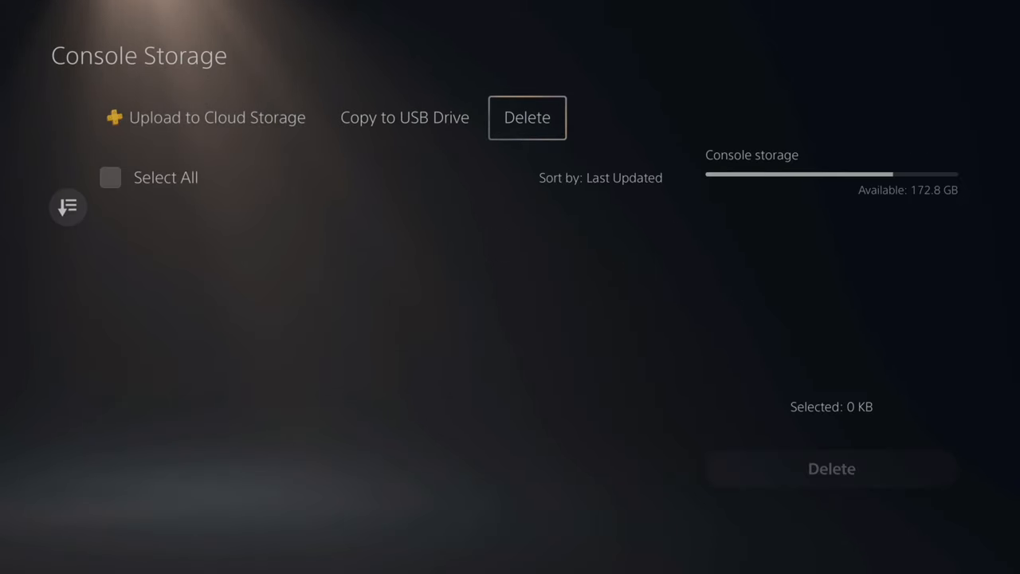
Step: Find Grand Theft Auto V in the saved games list, tick it and delete it
left_click(526, 118)
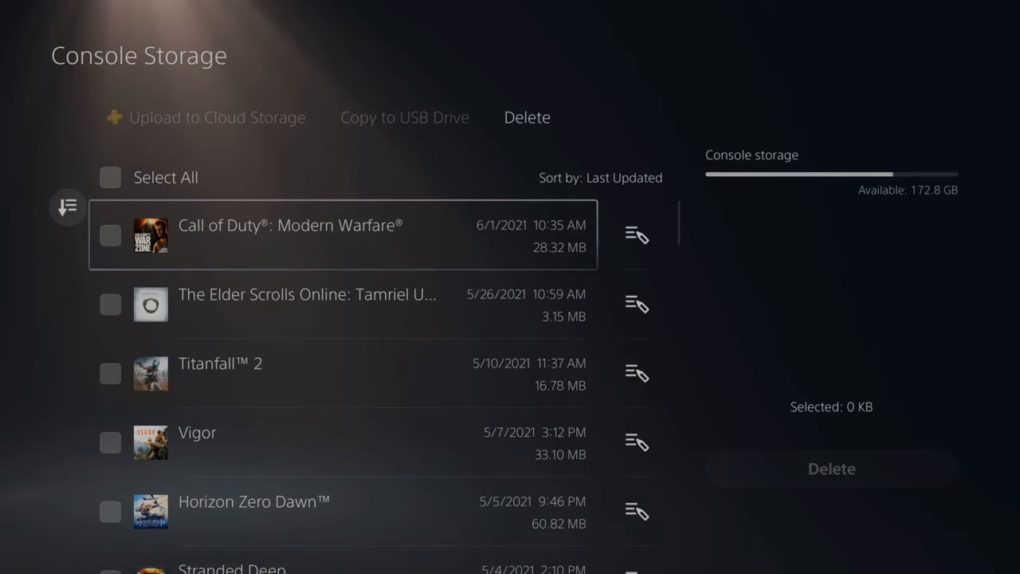
scroll("down", 3)
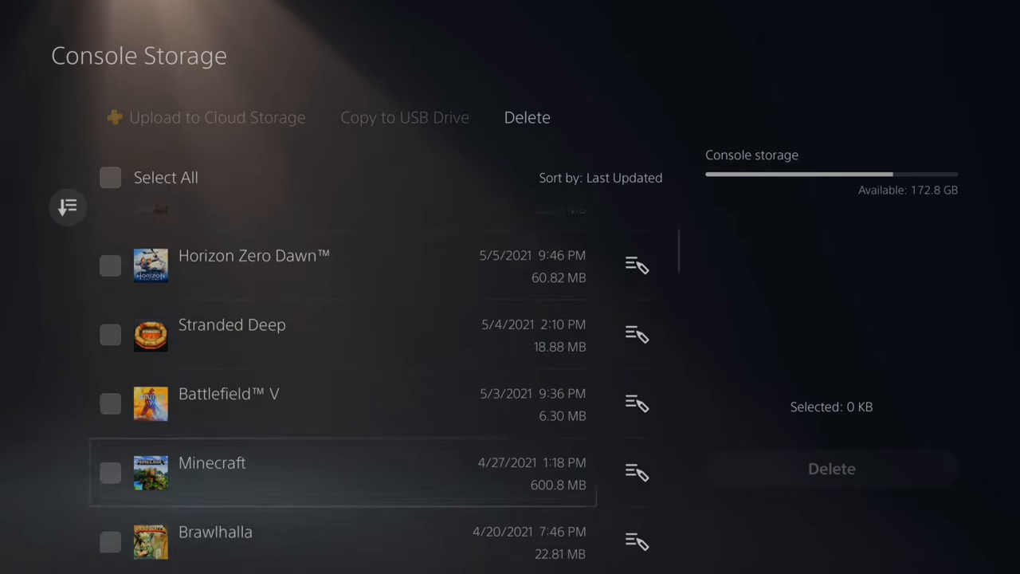
scroll("down", 3)
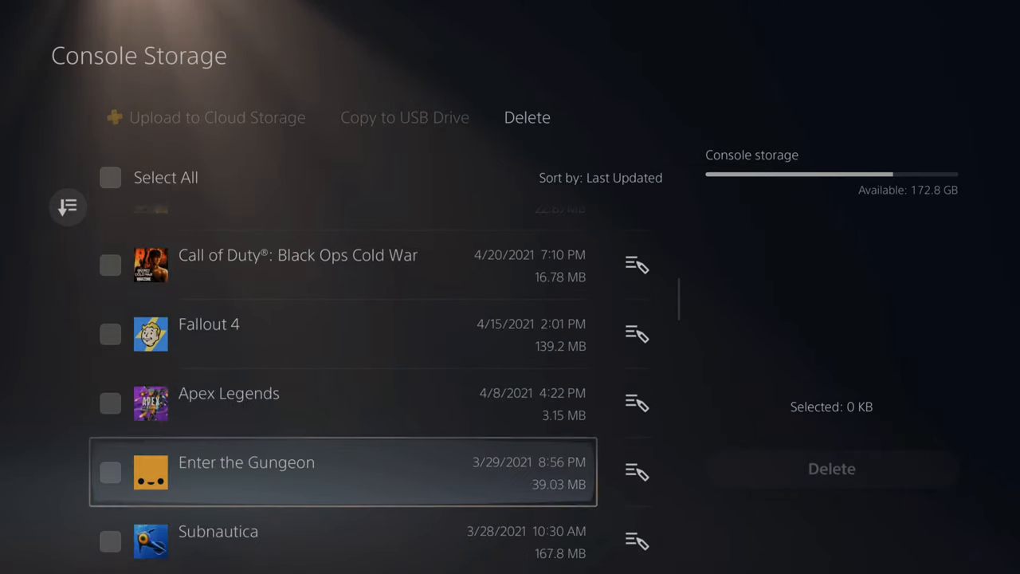
scroll("down", 3)
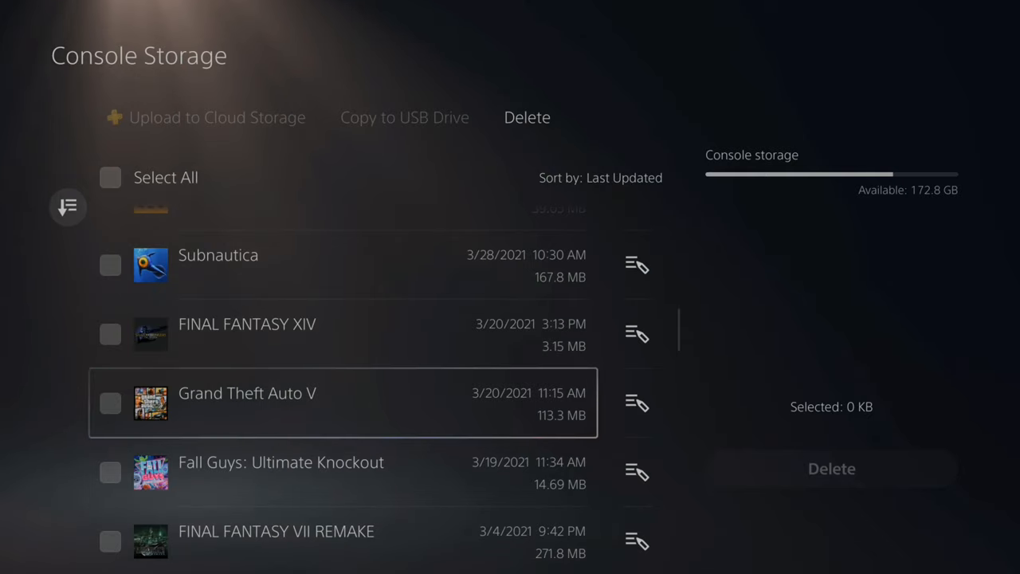
left_click(110, 402)
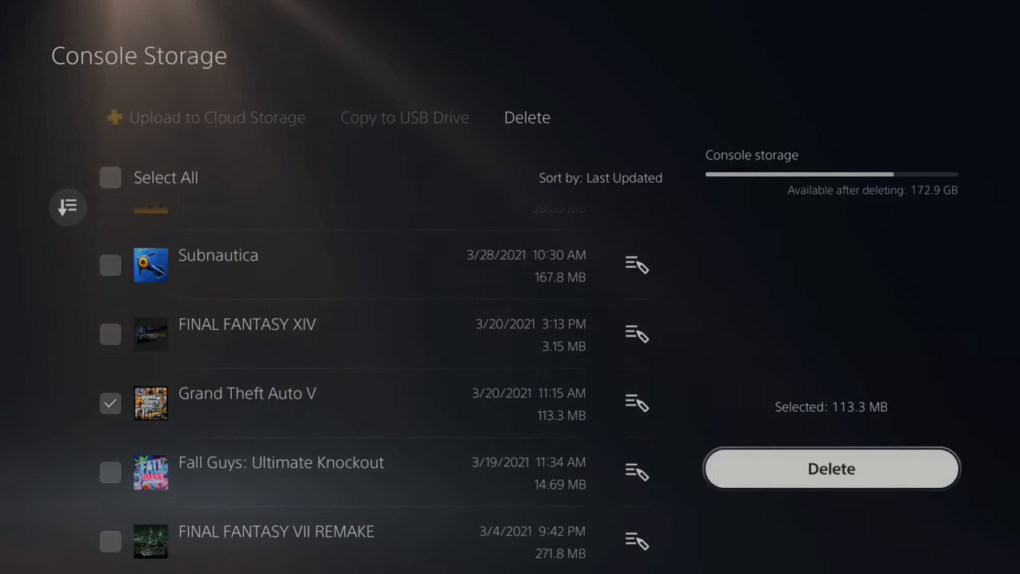
left_click(832, 469)
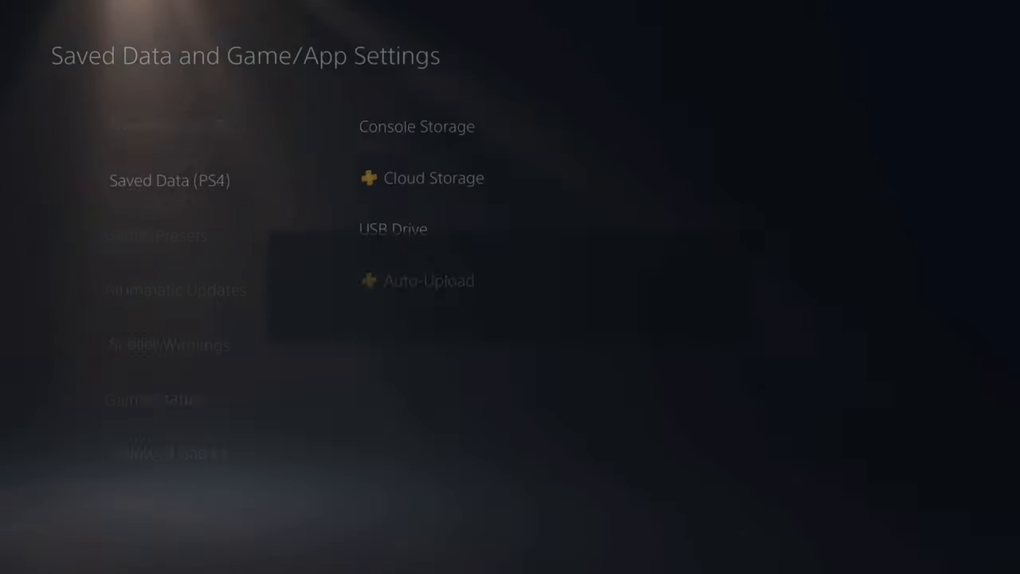
left_click(433, 179)
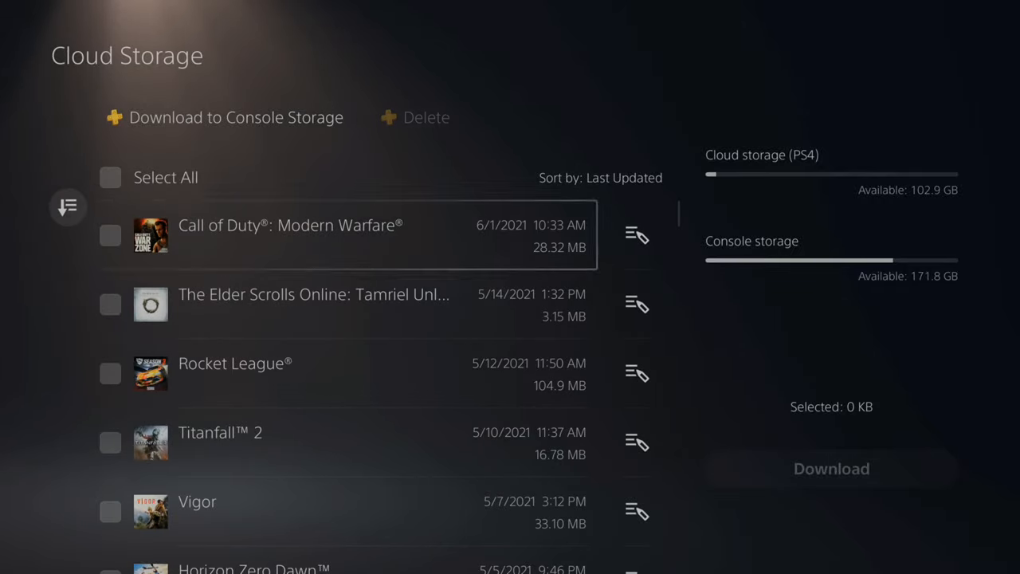
scroll("down", 3)
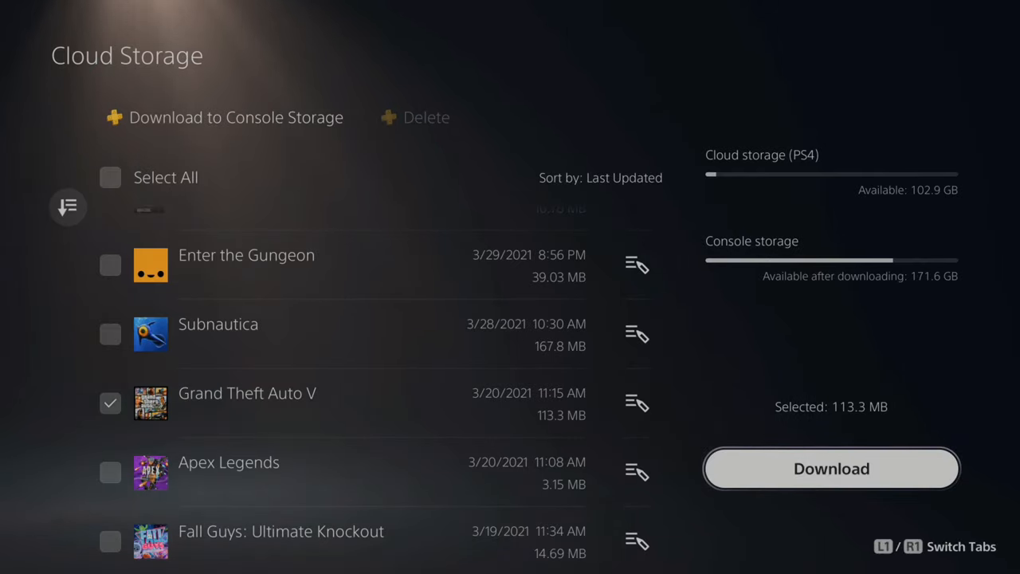
left_click(832, 468)
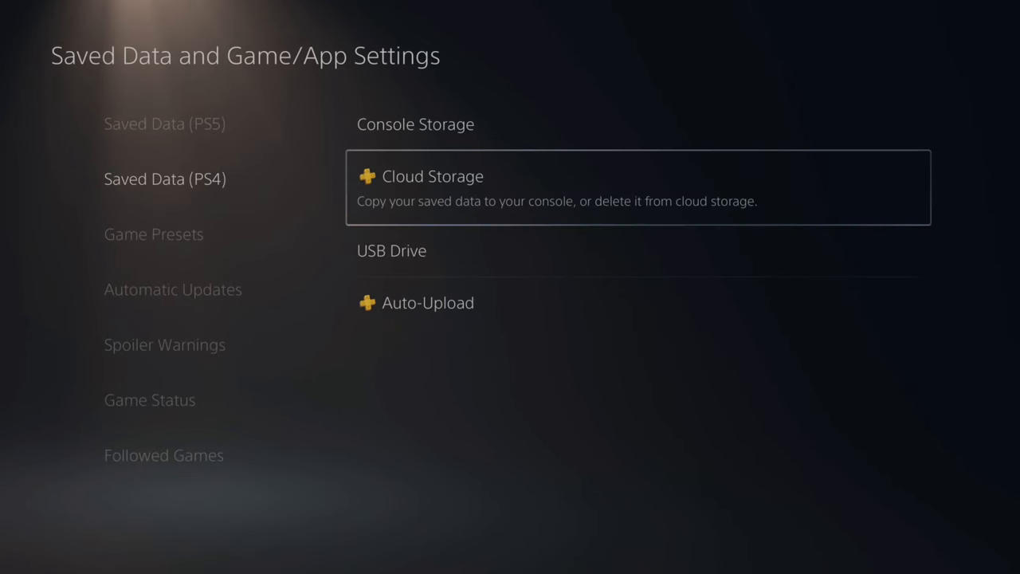
Step: Return to the home screen and highlight Temtem in the Games row
key("Escape")
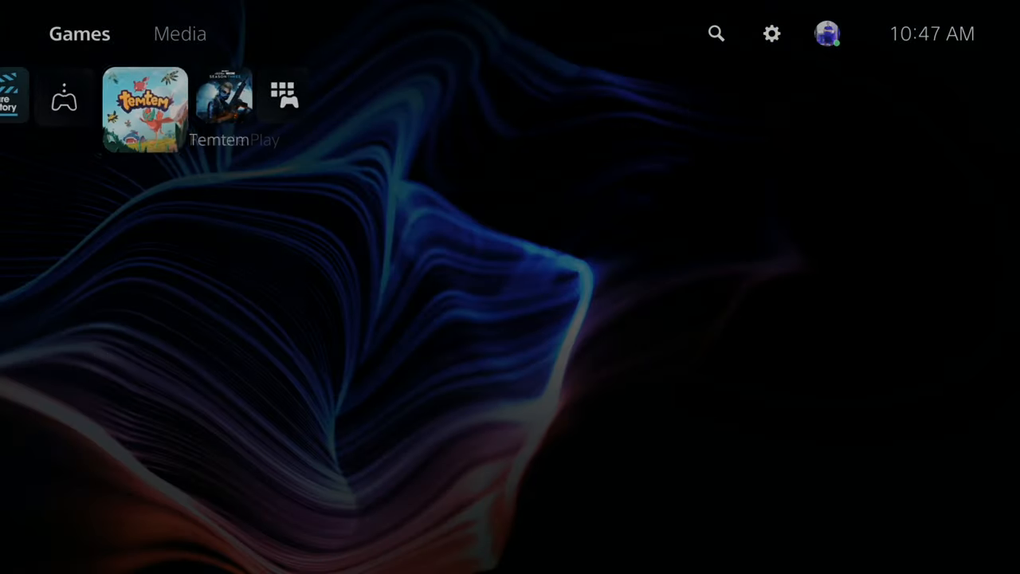
left_click(145, 110)
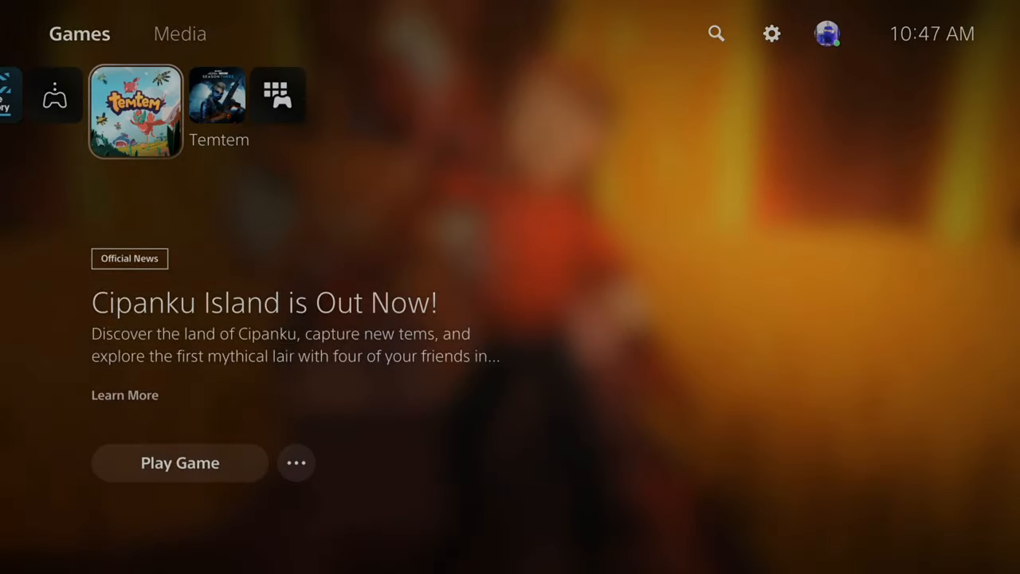